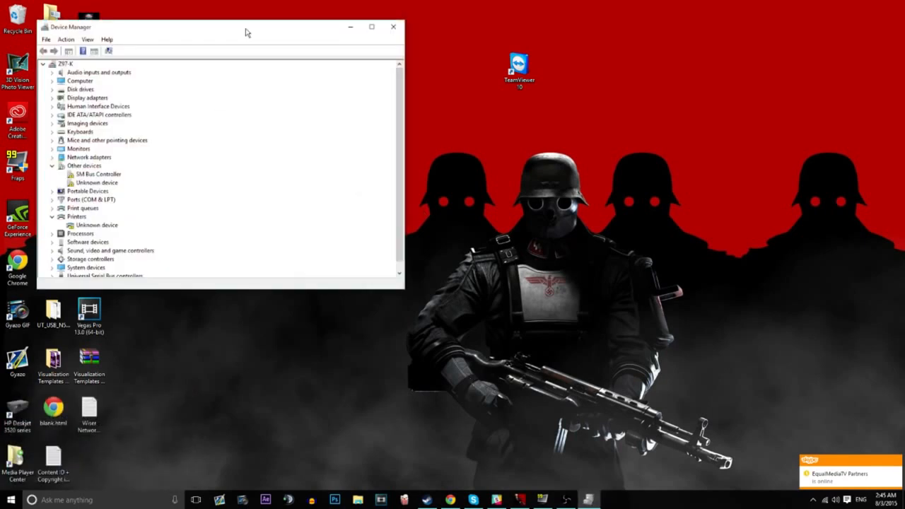
# Step: Maximize Device Manager and select the Unknown device under Other devices
pyautogui.click(371, 27)
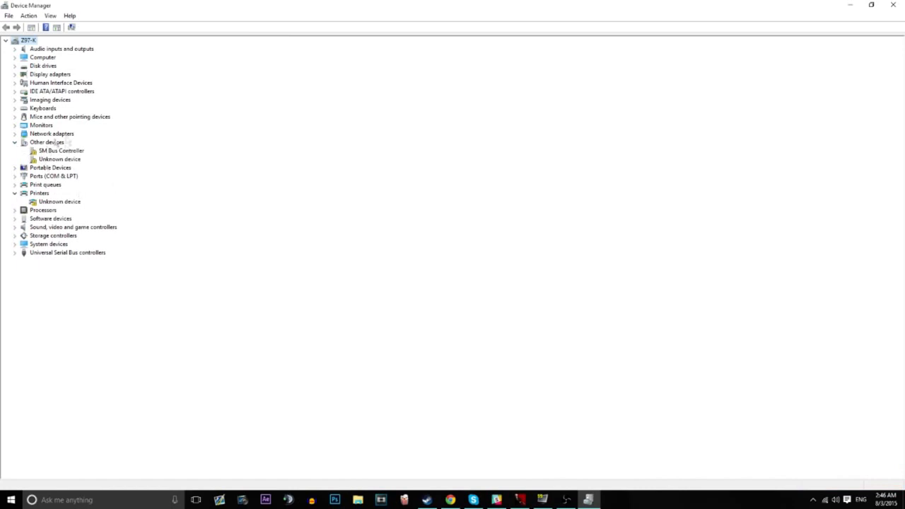
pyautogui.click(59, 158)
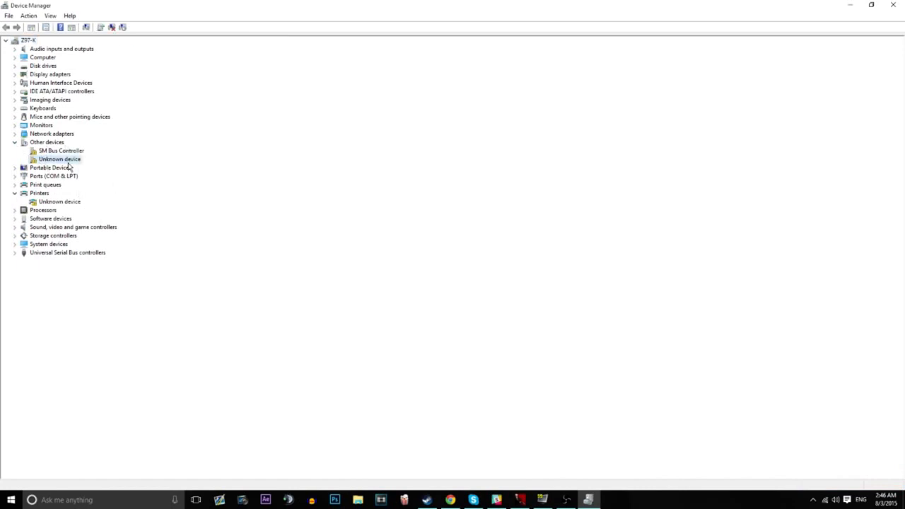
pyautogui.click(59, 158)
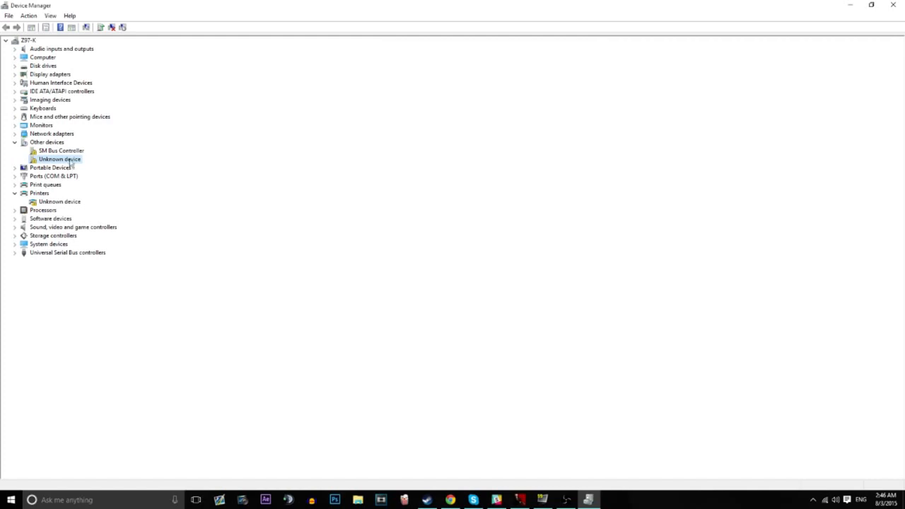
# Step: Update the unknown device's driver by browsing and picking from the computer's driver list
pyautogui.rightClick(59, 159)
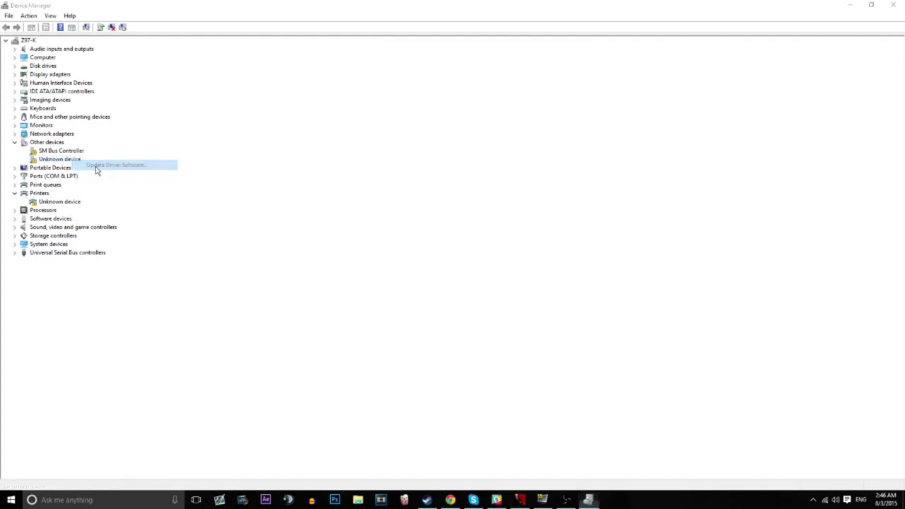
pyautogui.click(115, 165)
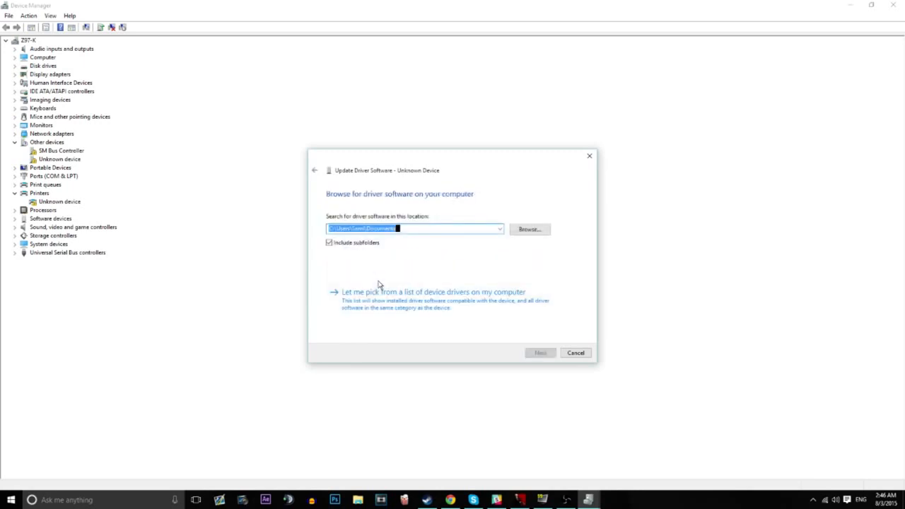
pyautogui.click(433, 292)
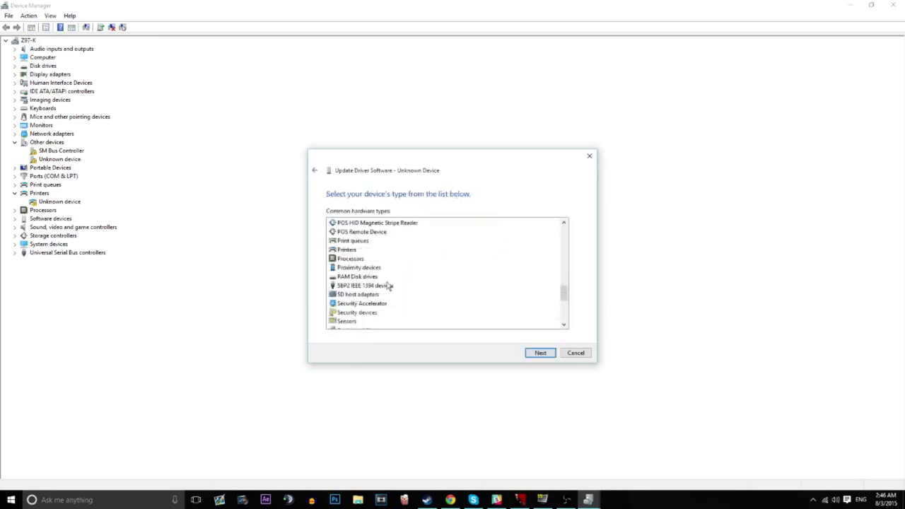
pyautogui.scroll(-3)
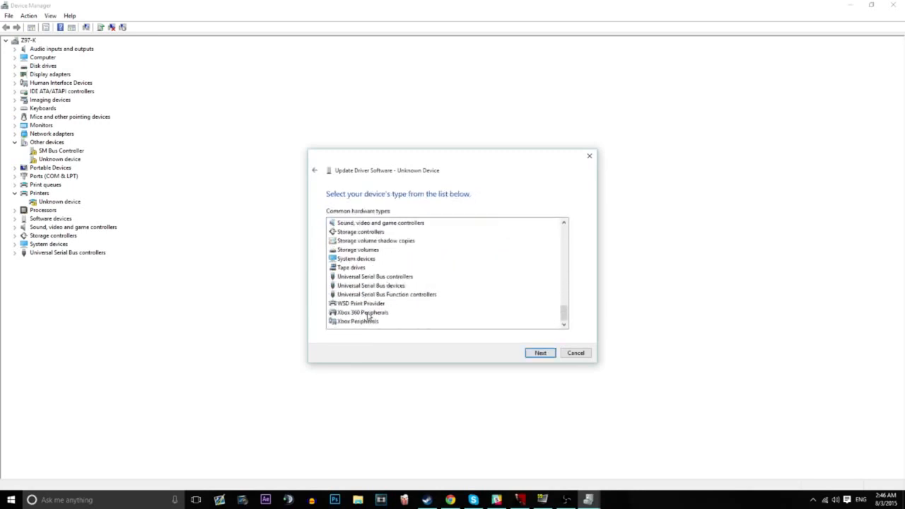
# Step: Pick Xbox 360 Peripherals, then the Xbox 360 Wireless Receiver for Windows 10.0.10240.16384 driver
pyautogui.click(539, 353)
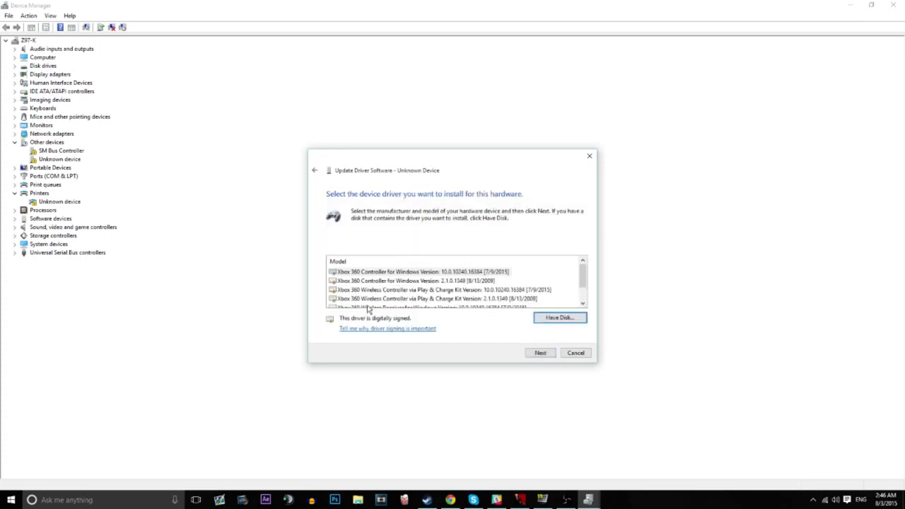
pyautogui.scroll(-3)
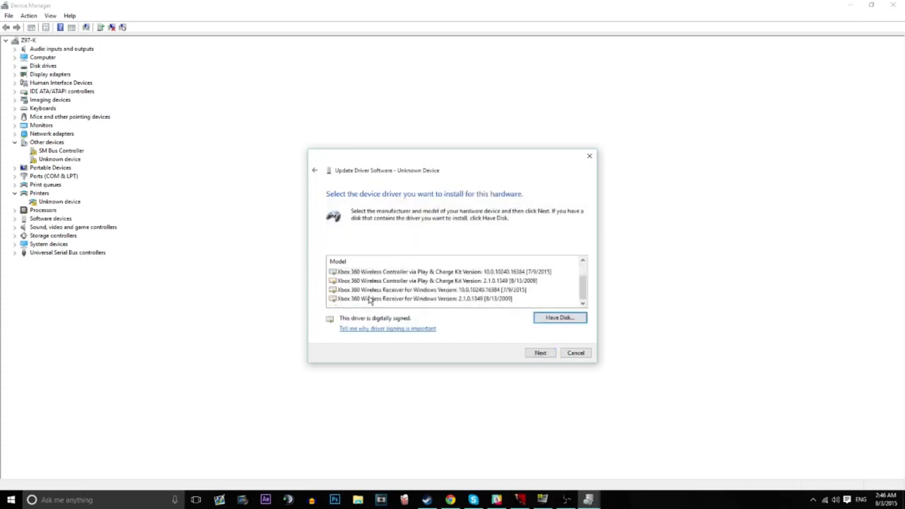
pyautogui.click(424, 290)
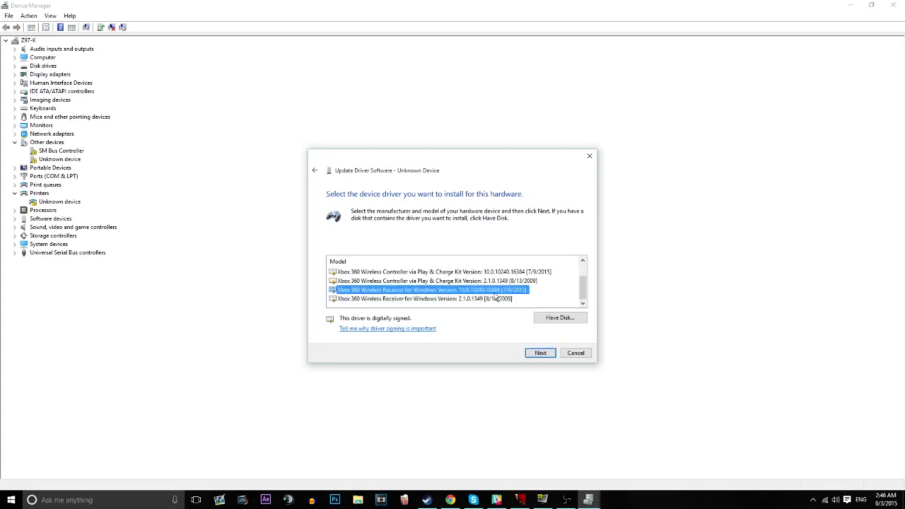
pyautogui.click(540, 352)
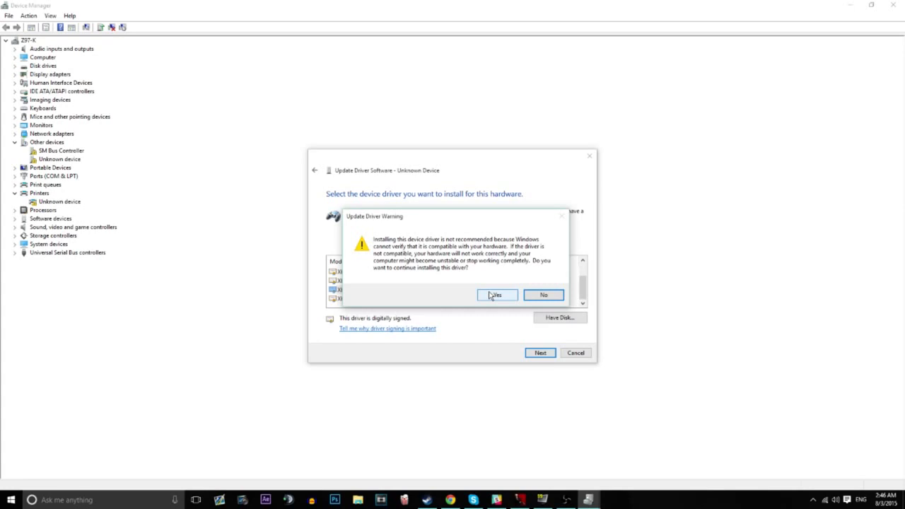
# Step: Accept the compatibility warning to install the receiver driver, then close the success page
pyautogui.click(497, 295)
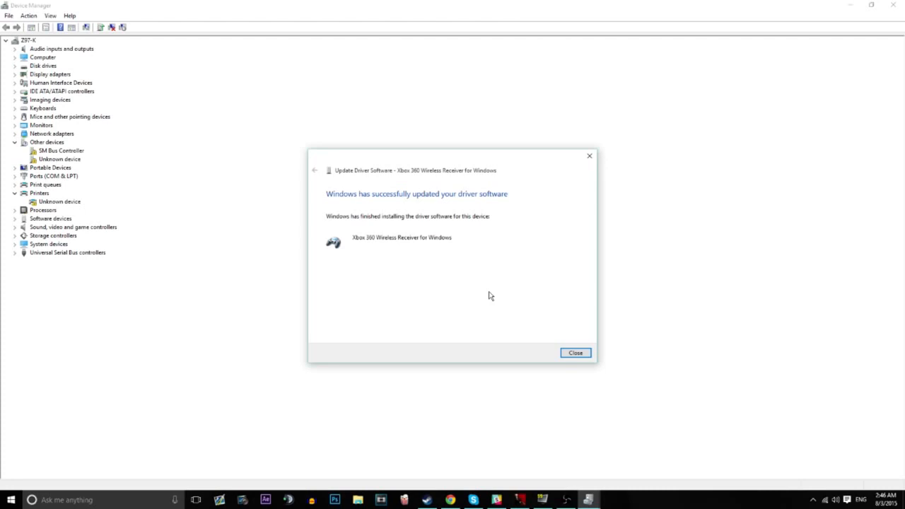
pyautogui.click(575, 353)
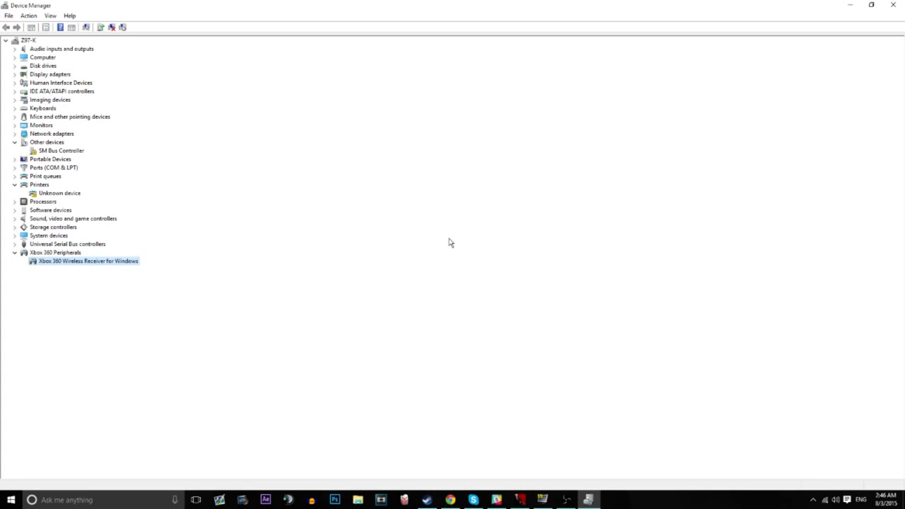
pyautogui.moveTo(466, 242)
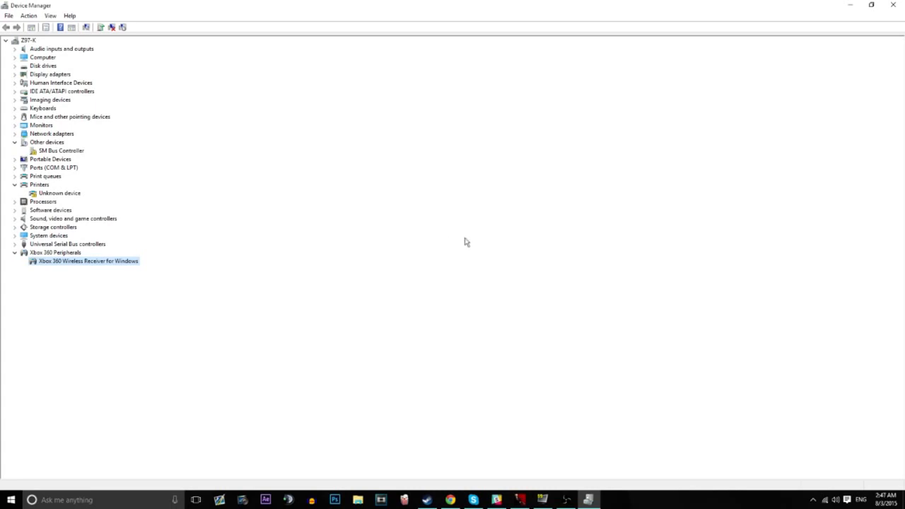
pyautogui.moveTo(580, 342)
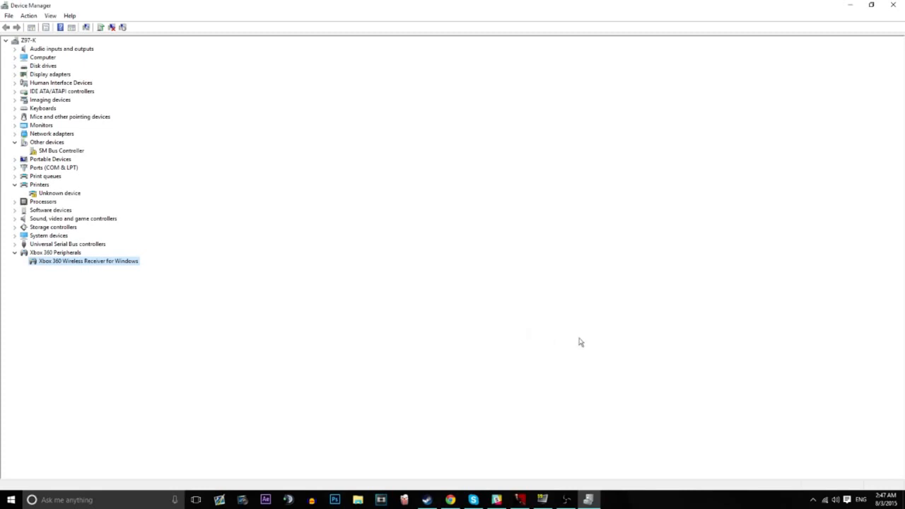
pyautogui.moveTo(580, 347)
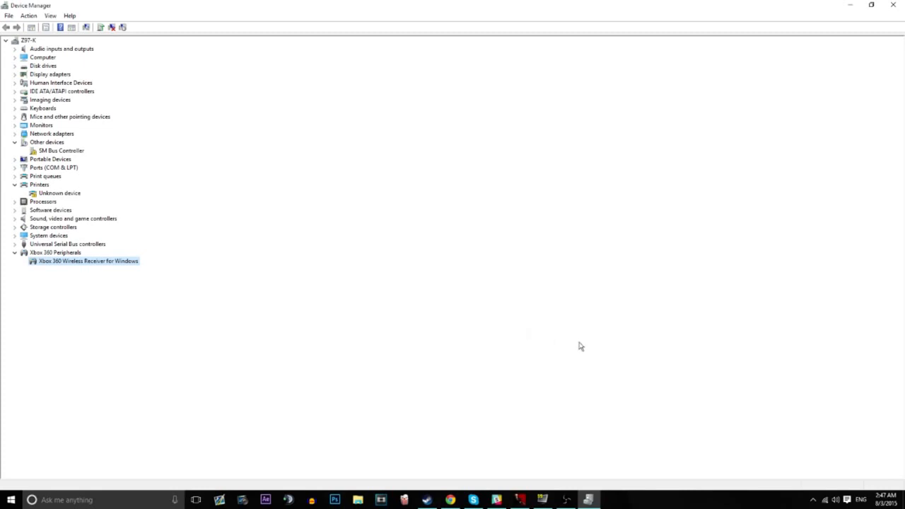
pyautogui.moveTo(610, 403)
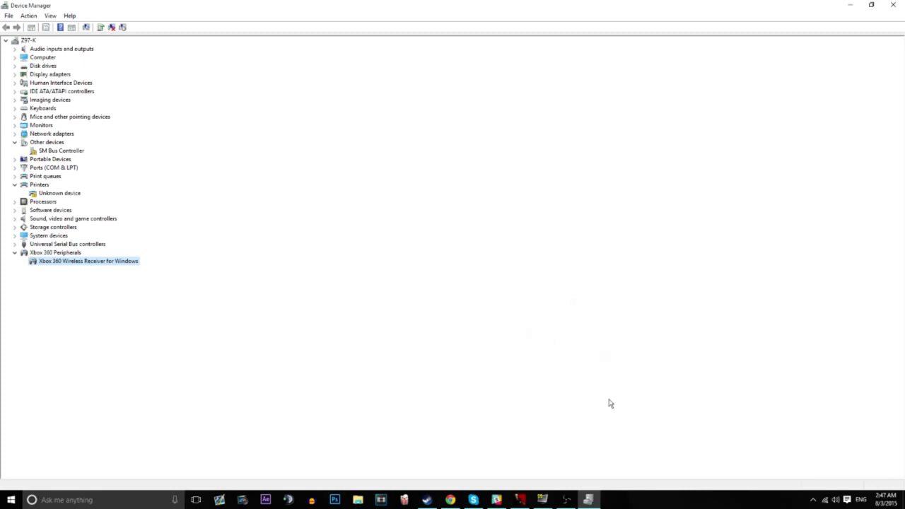